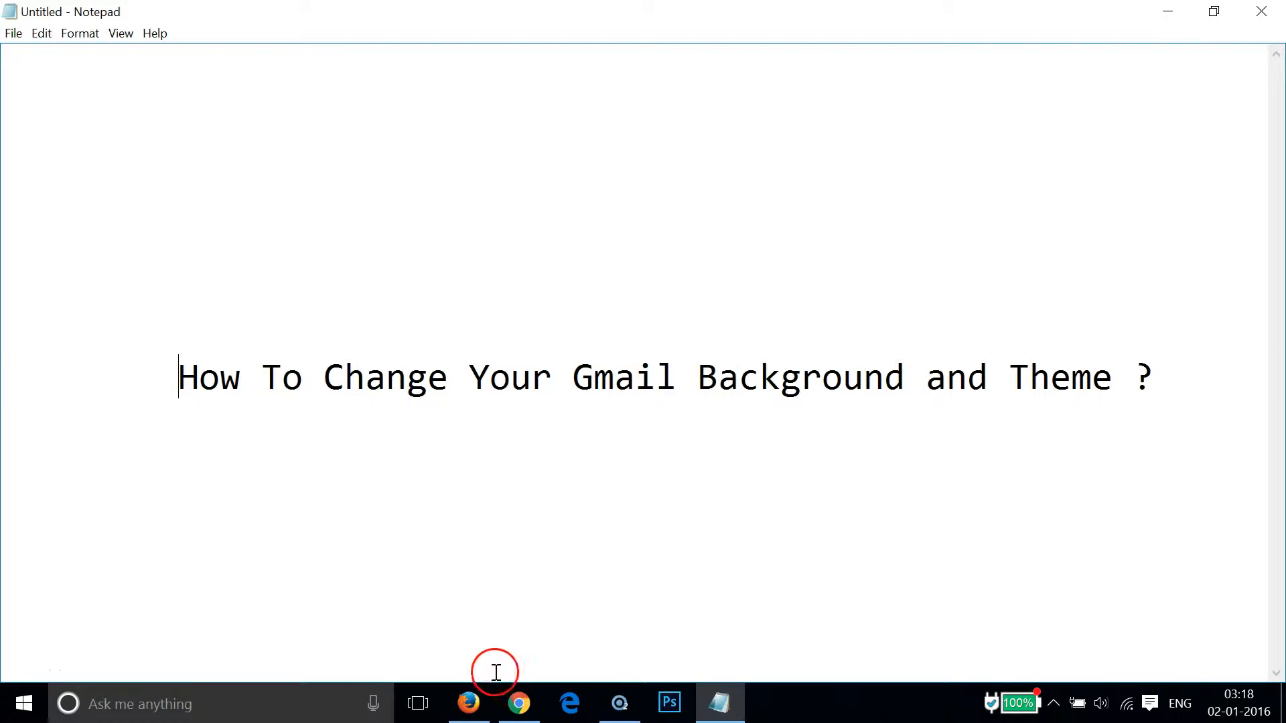
- Bring the Gmail inbox forward and start loading its settings from the gear menu
left_click(518, 703)
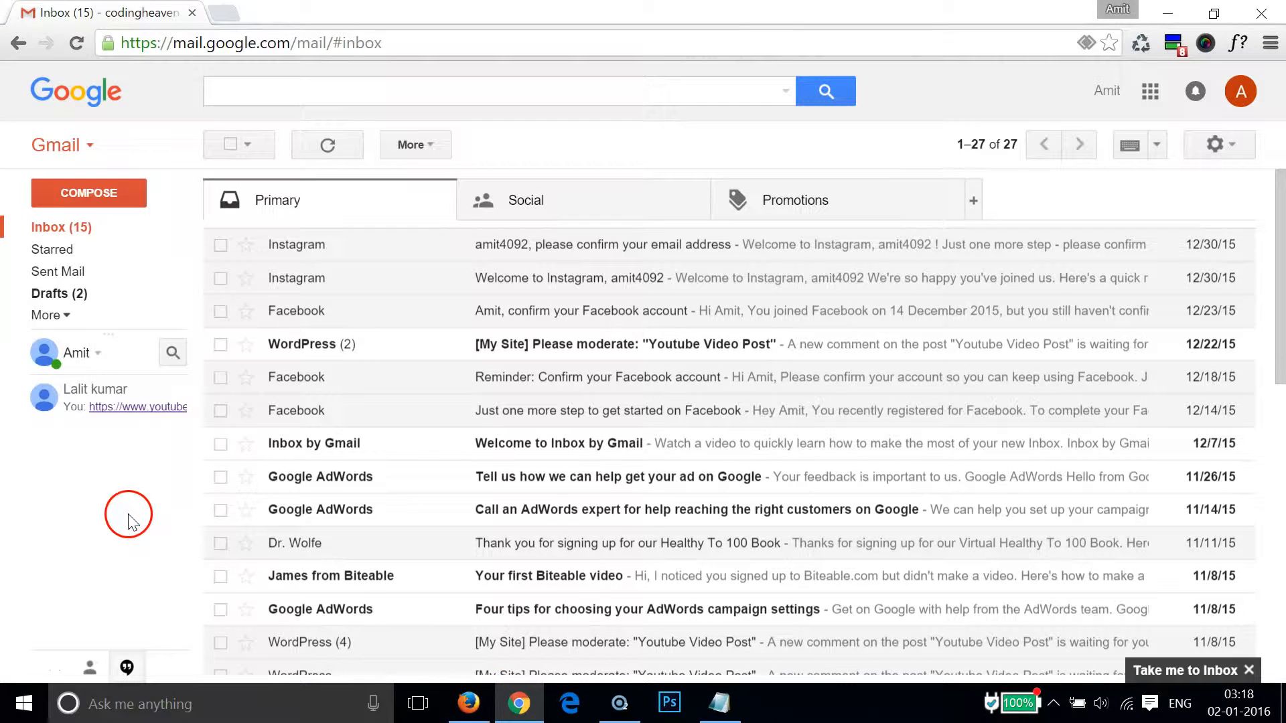
mouse_move(133, 466)
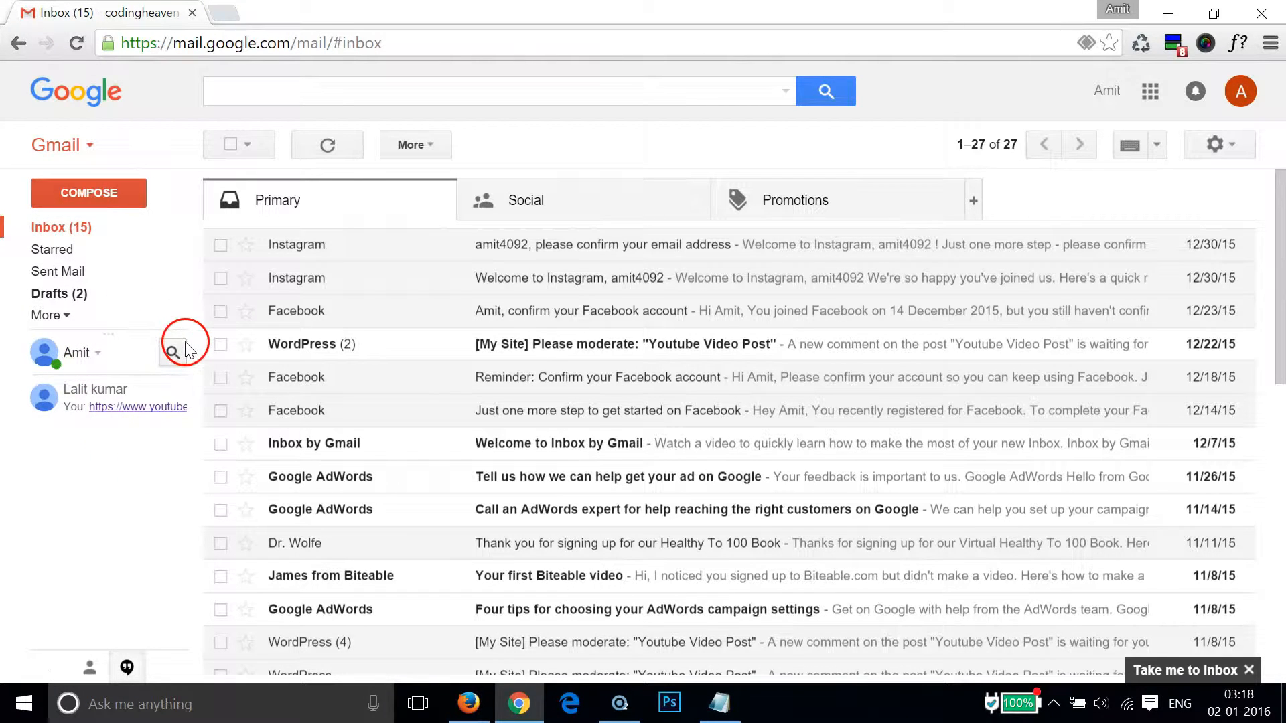
mouse_move(163, 499)
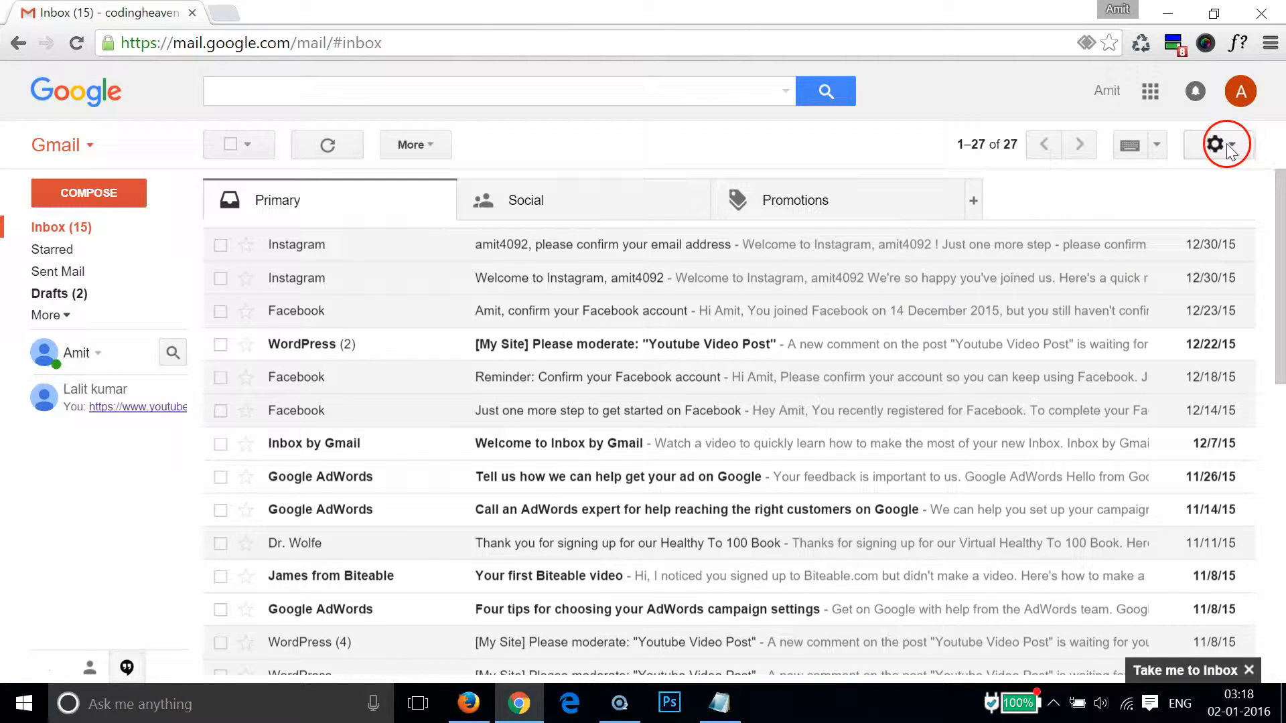
left_click(1223, 145)
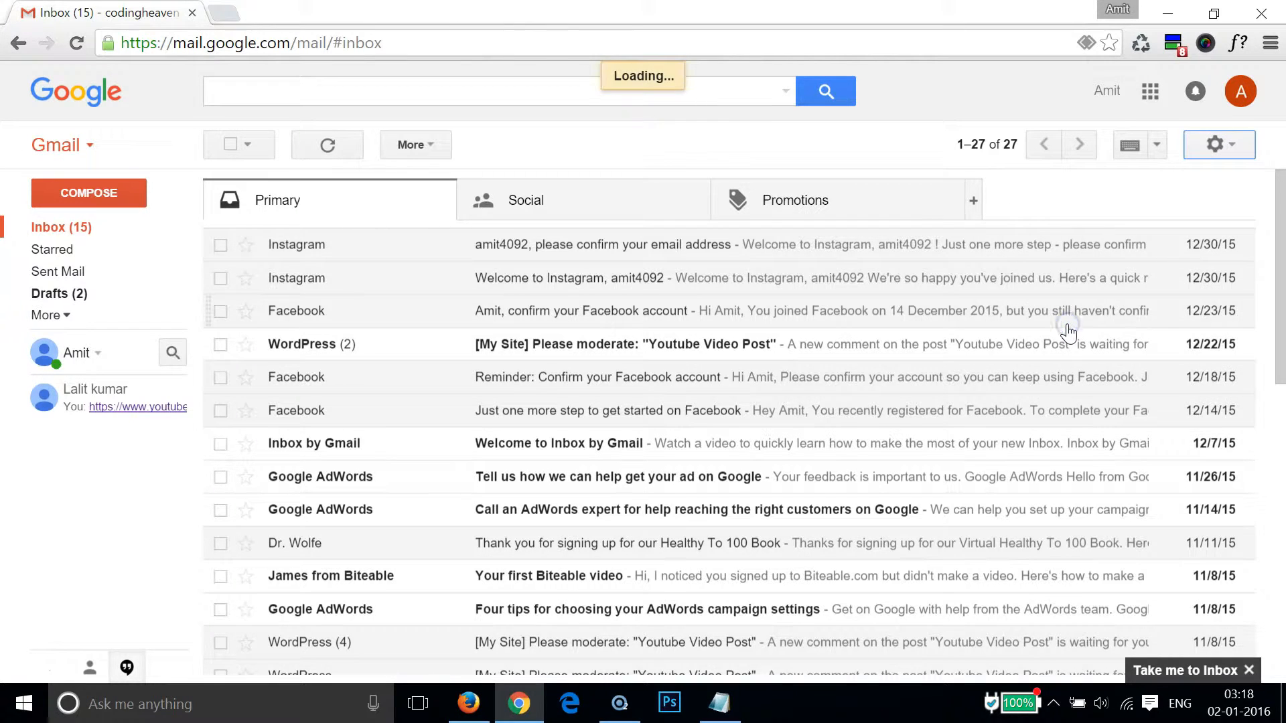
- Go to the Themes section of Gmail settings
left_click(1219, 144)
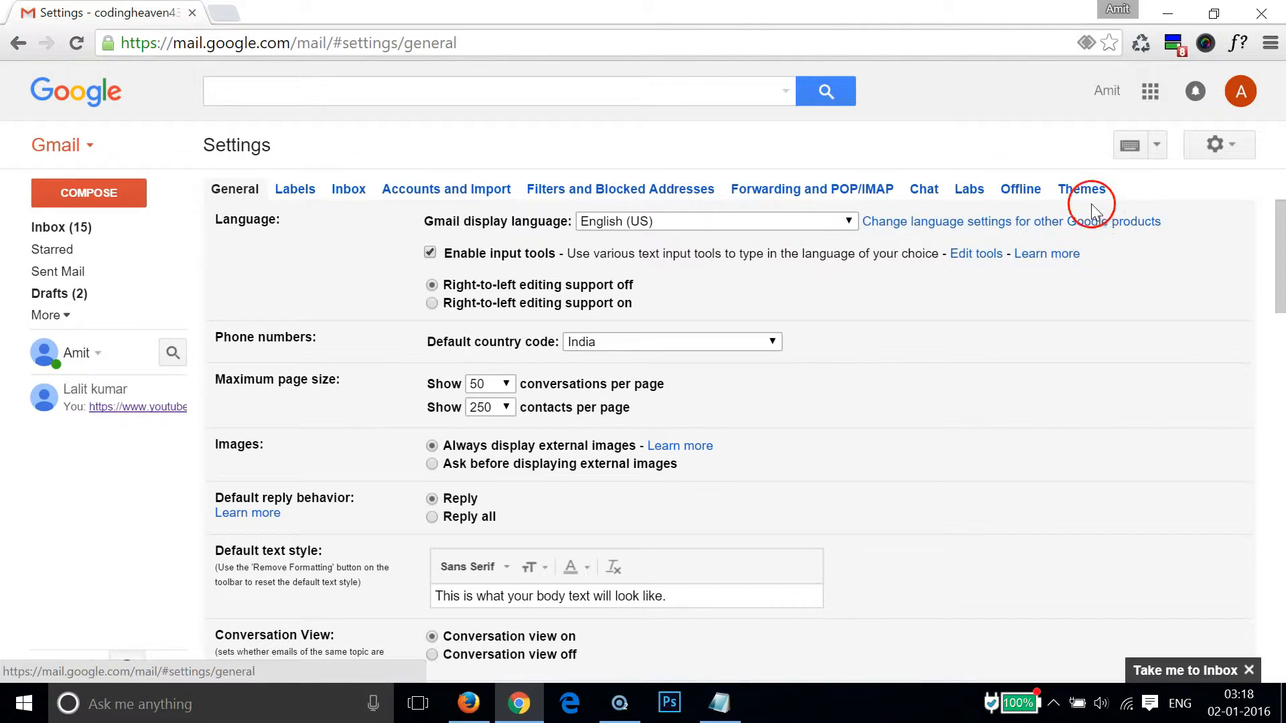
left_click(1082, 189)
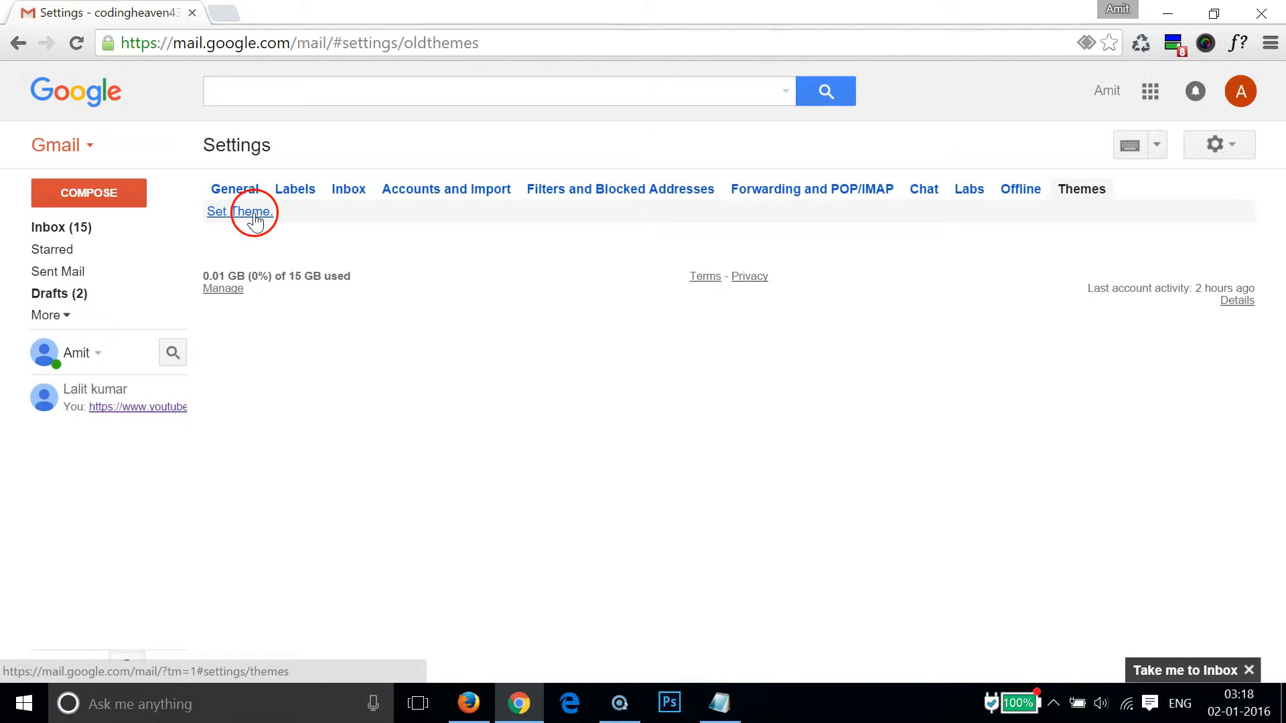
- Pick the Lake Tahoe photo from the theme gallery and save it as the inbox background
left_click(240, 212)
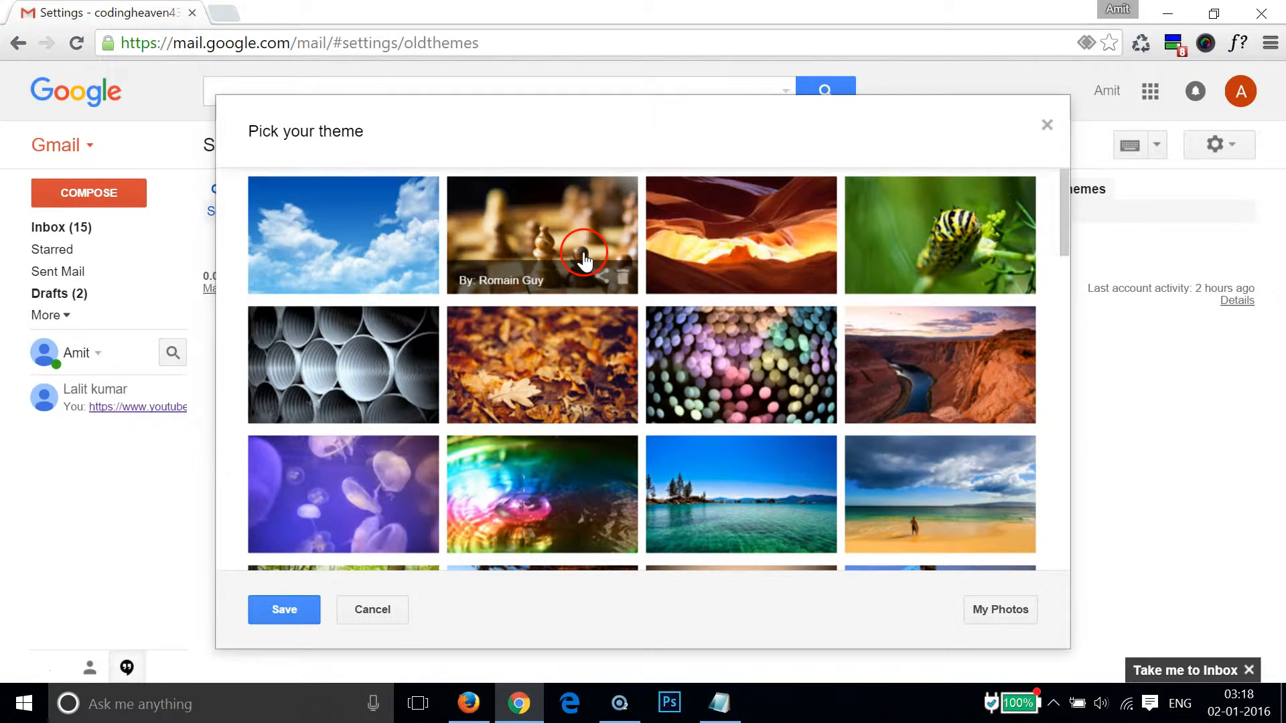
mouse_move(533, 279)
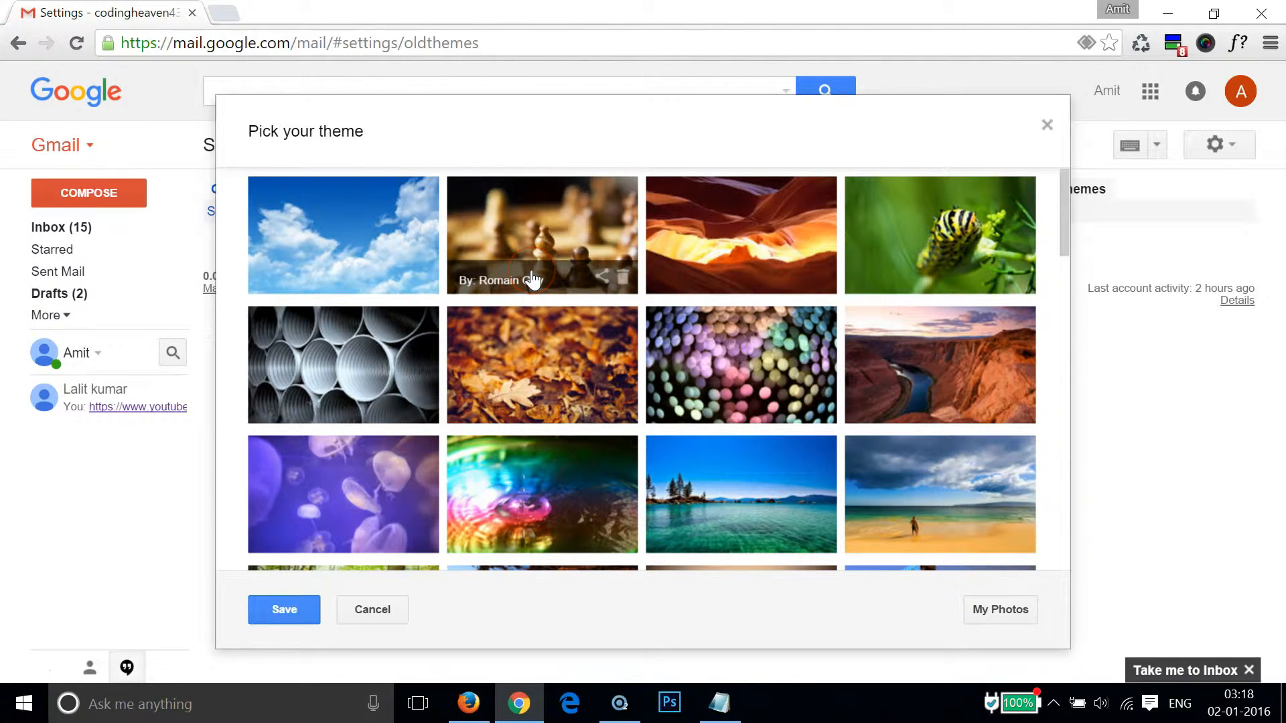
scroll("down", 3)
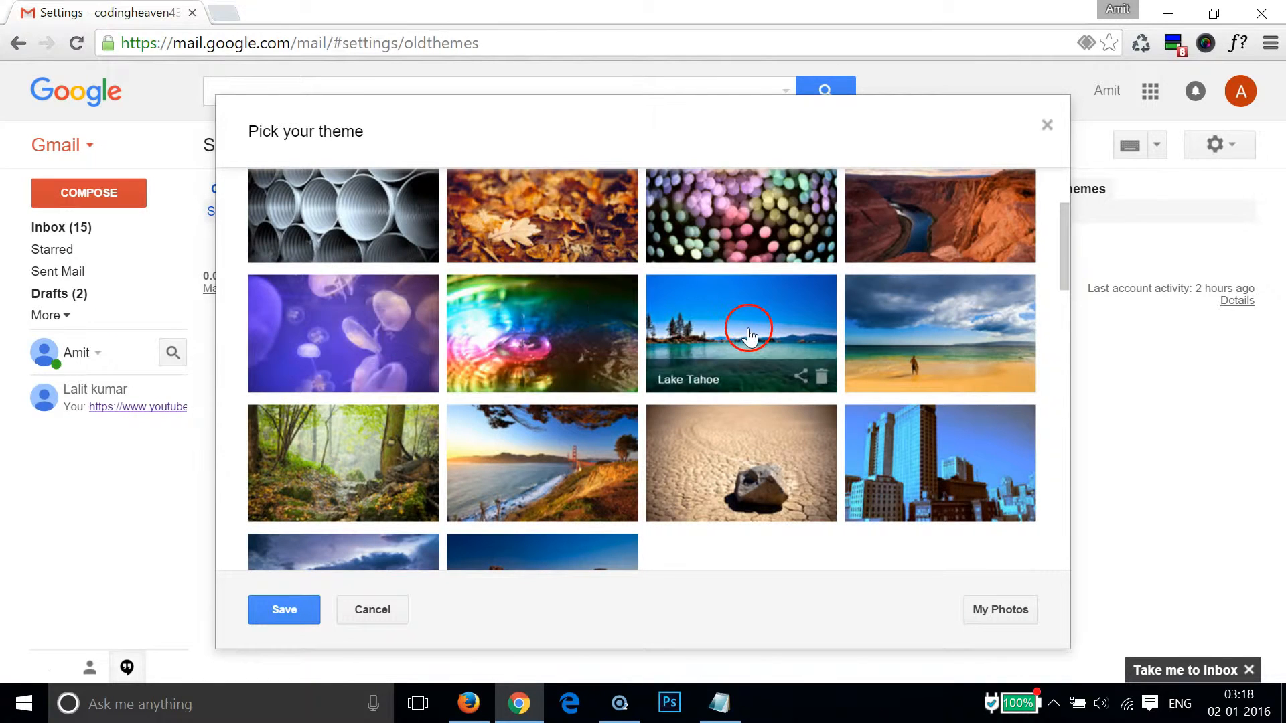
left_click(740, 333)
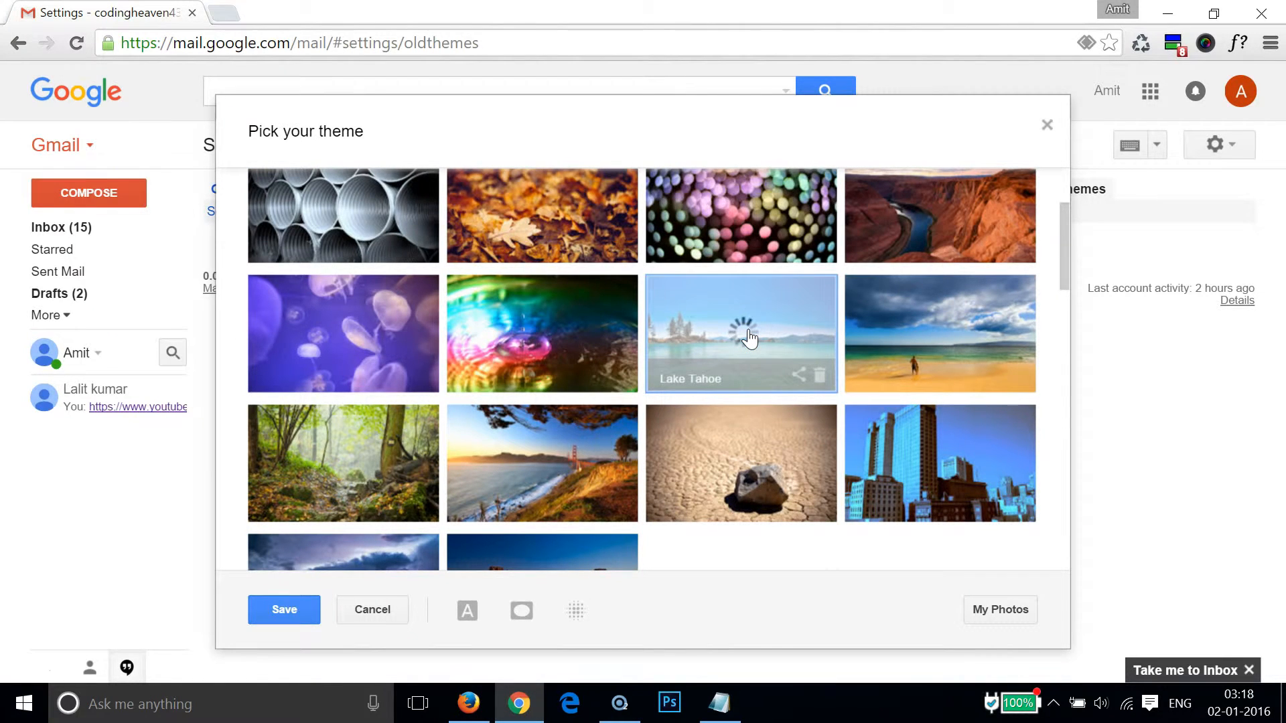
left_click(741, 334)
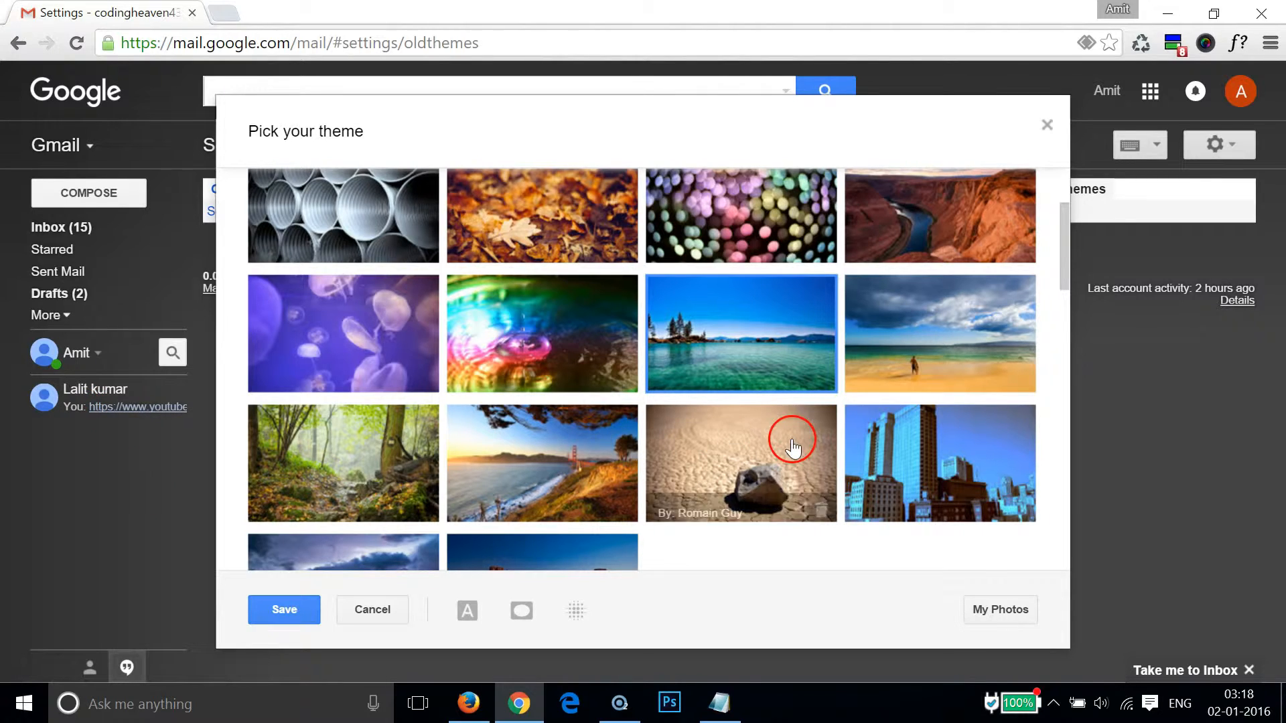
left_click(284, 609)
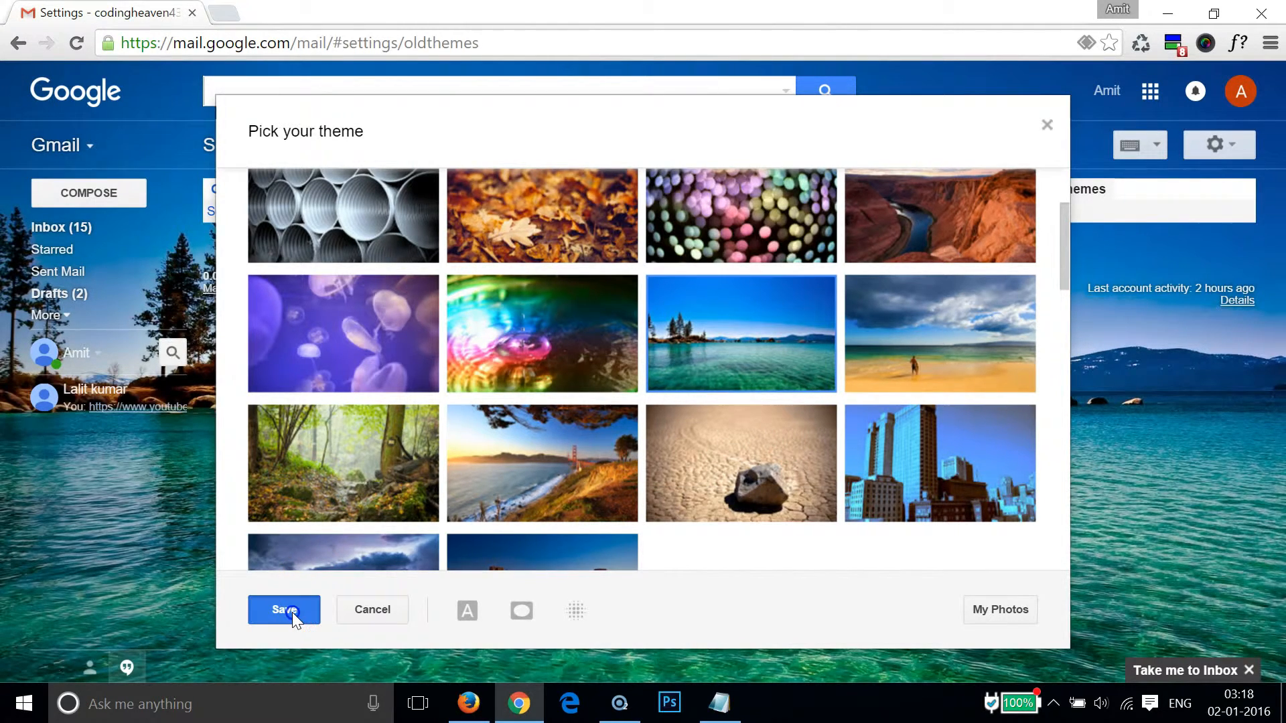
left_click(284, 610)
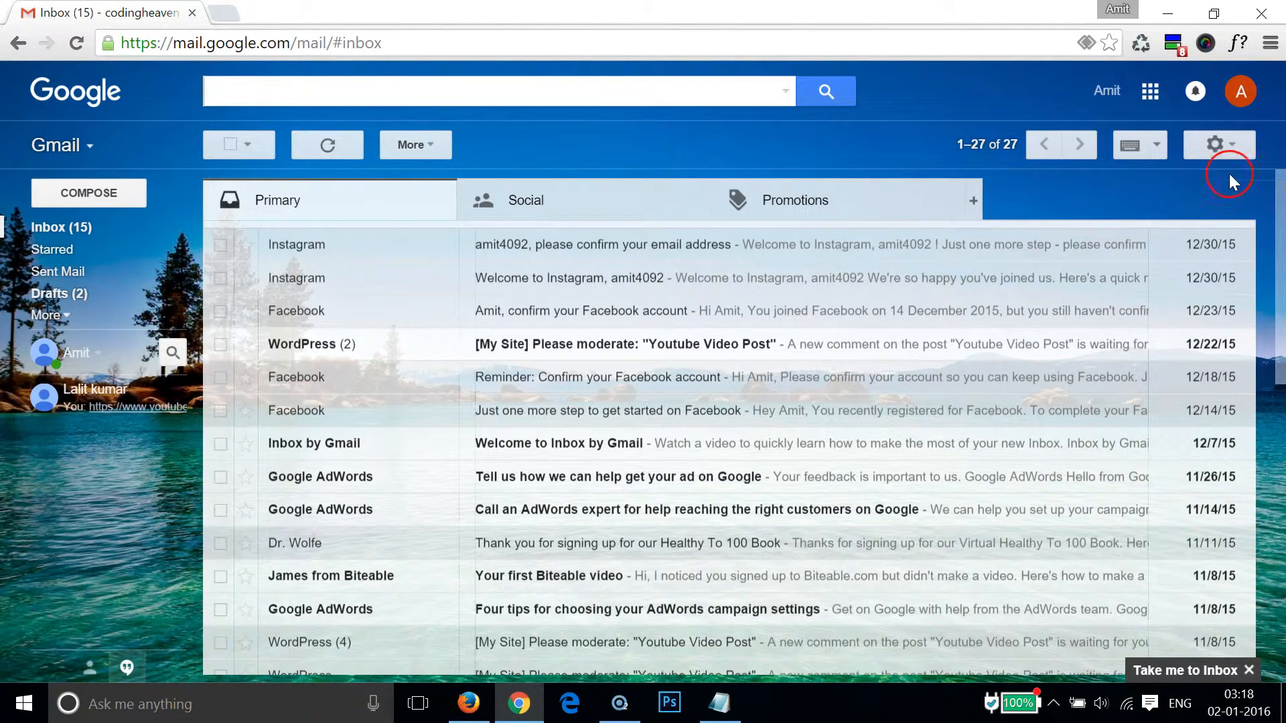
- Return to the Themes settings and reopen the theme picker
left_click(1217, 145)
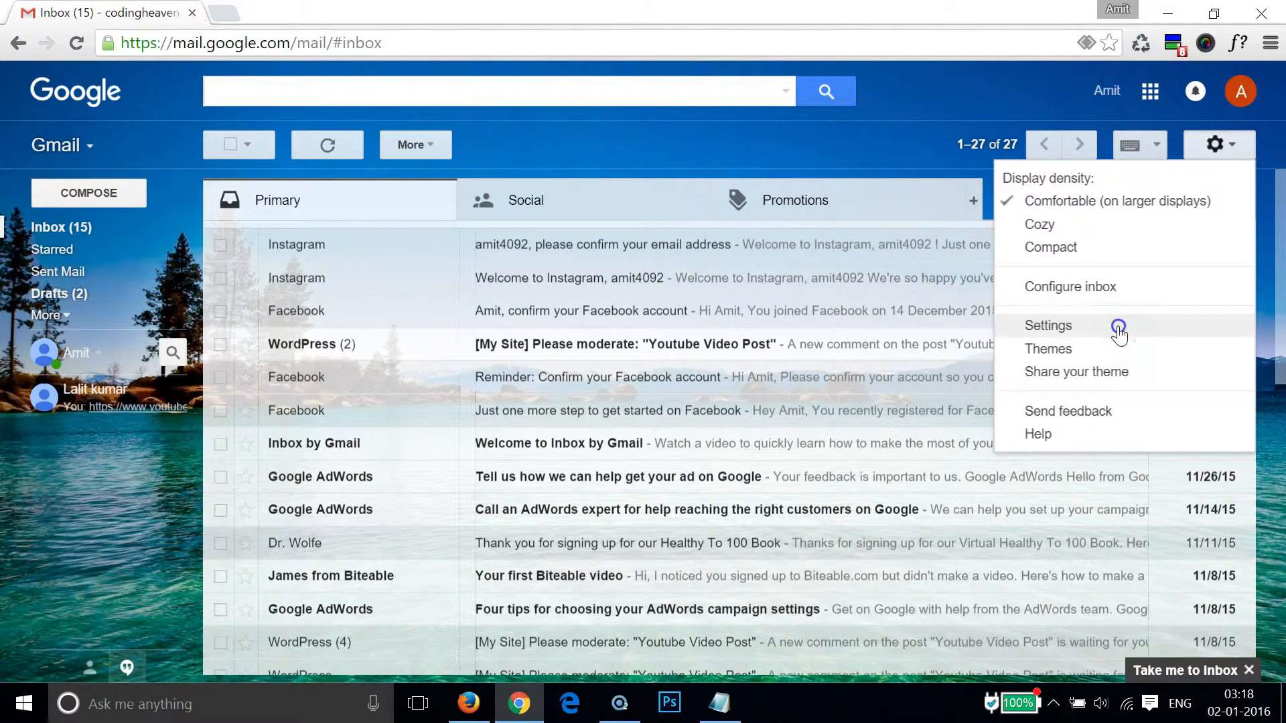
left_click(1048, 325)
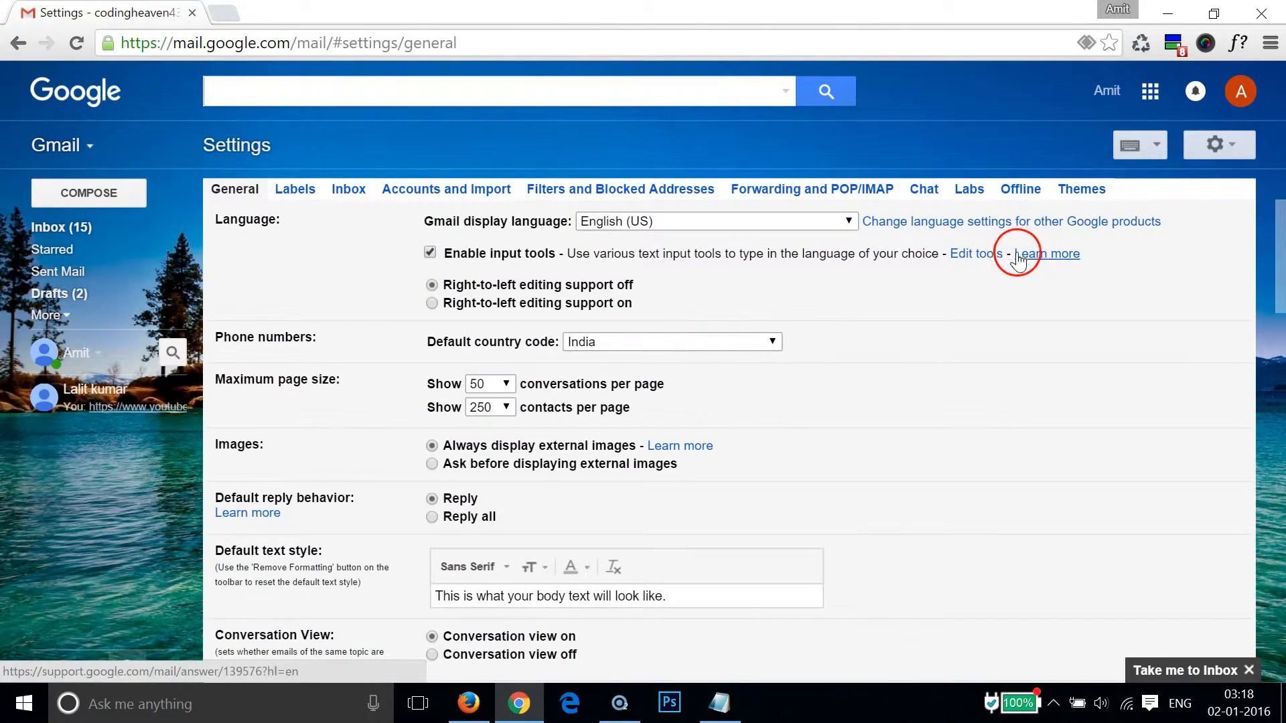
left_click(1081, 188)
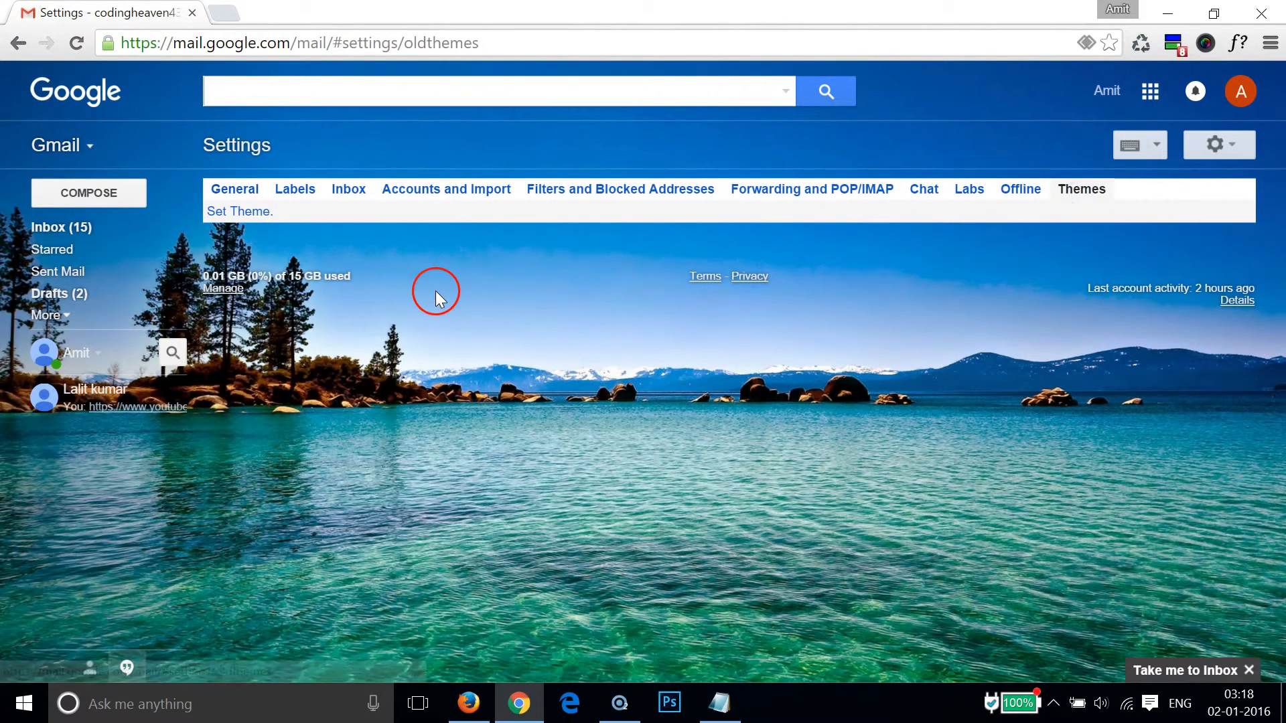
left_click(238, 211)
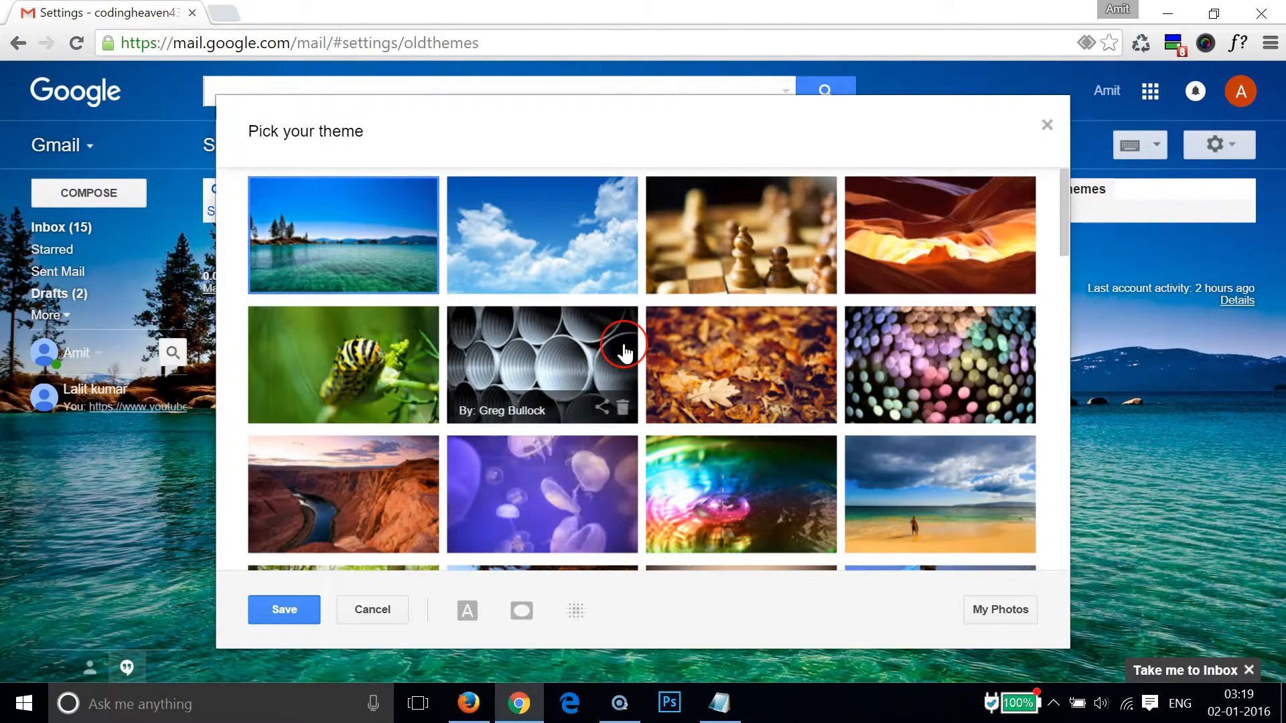
- Preview the Orcas Island lake photo as the inbox background without saving
scroll("down", 3)
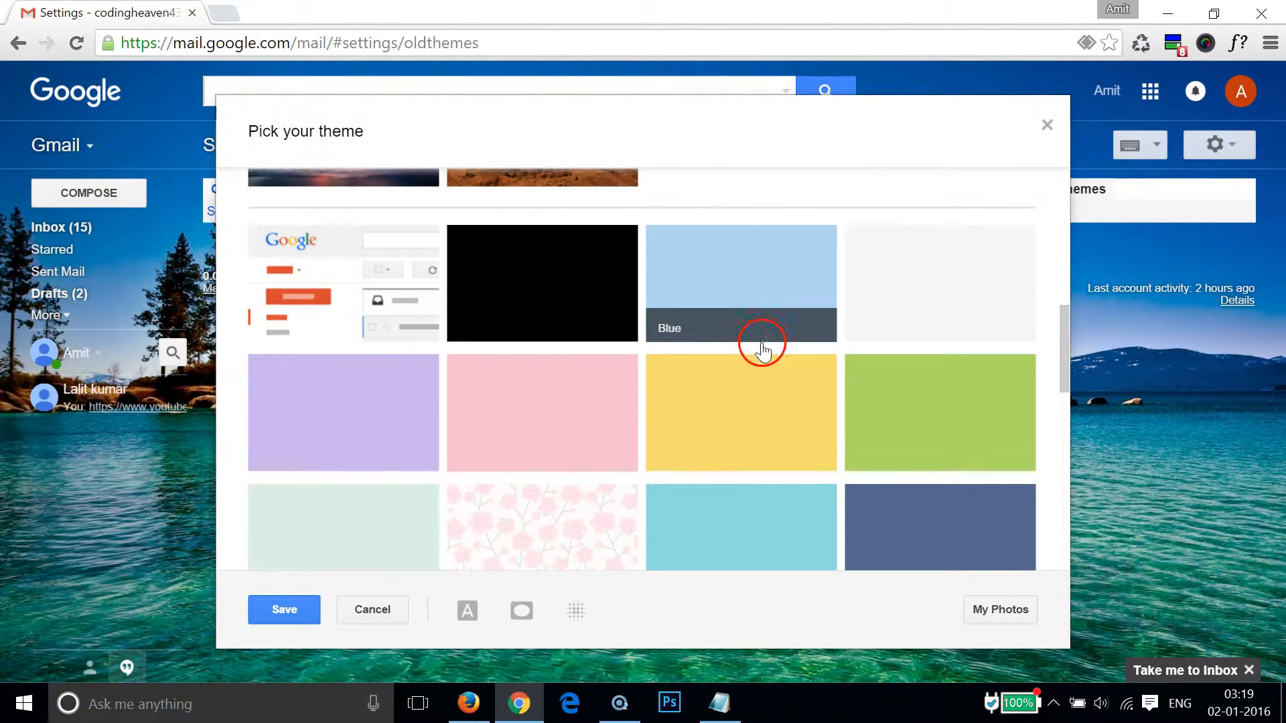
scroll("down", 3)
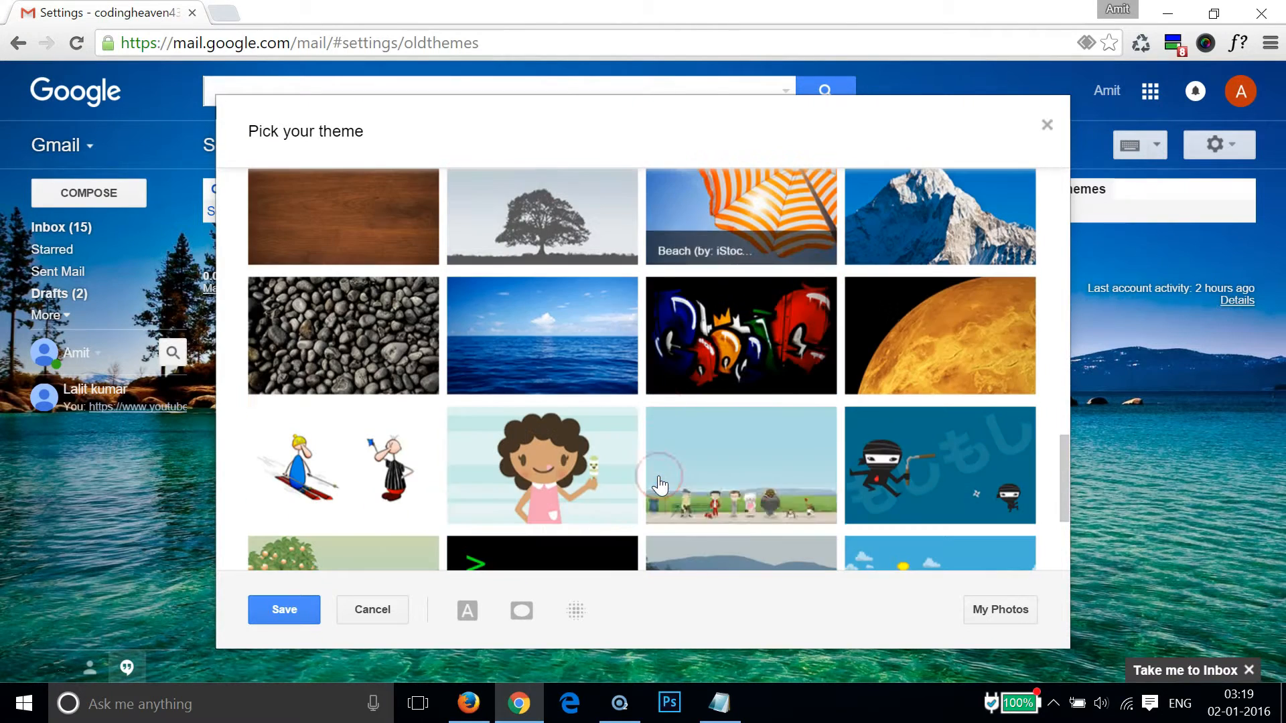
scroll("down", 3)
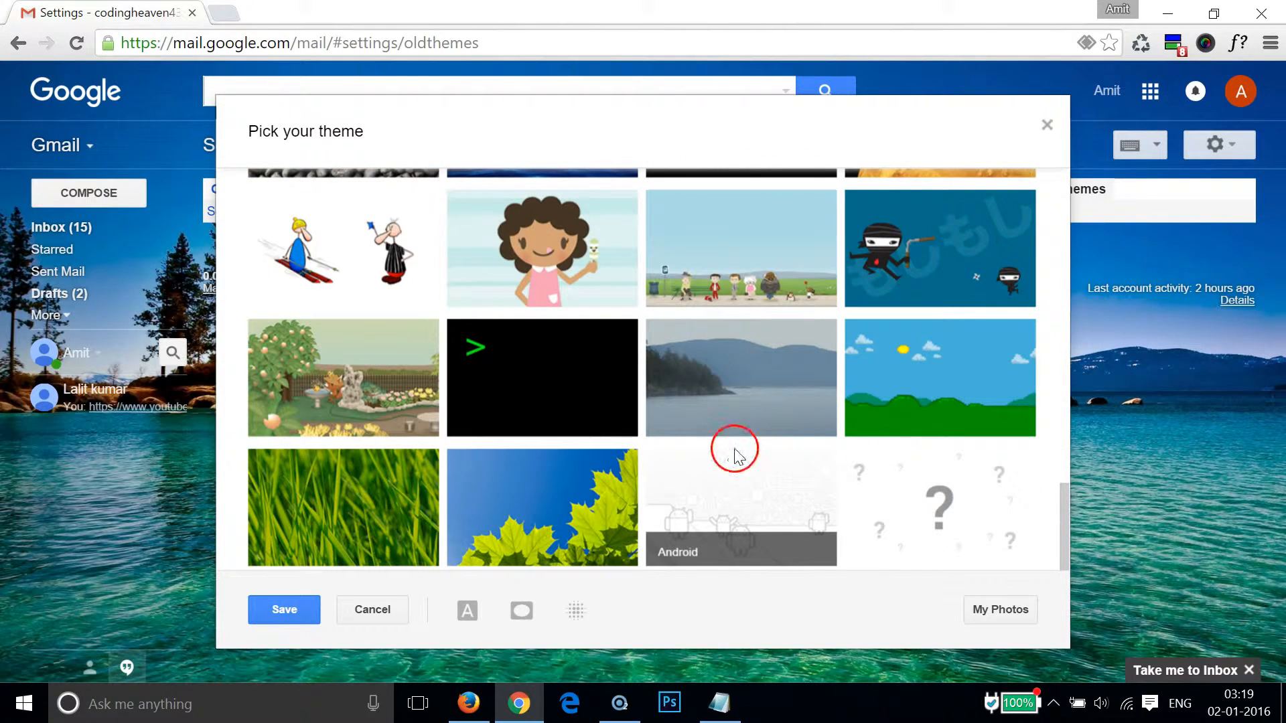
left_click(741, 378)
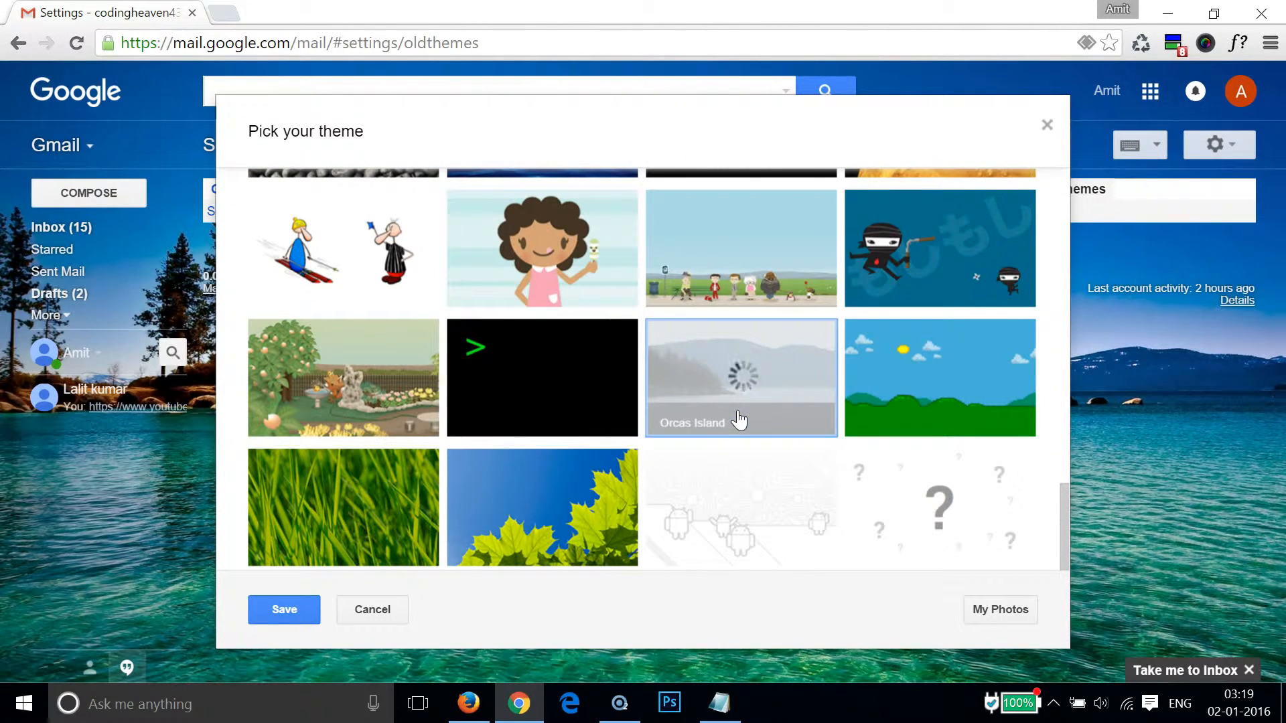
left_click(740, 378)
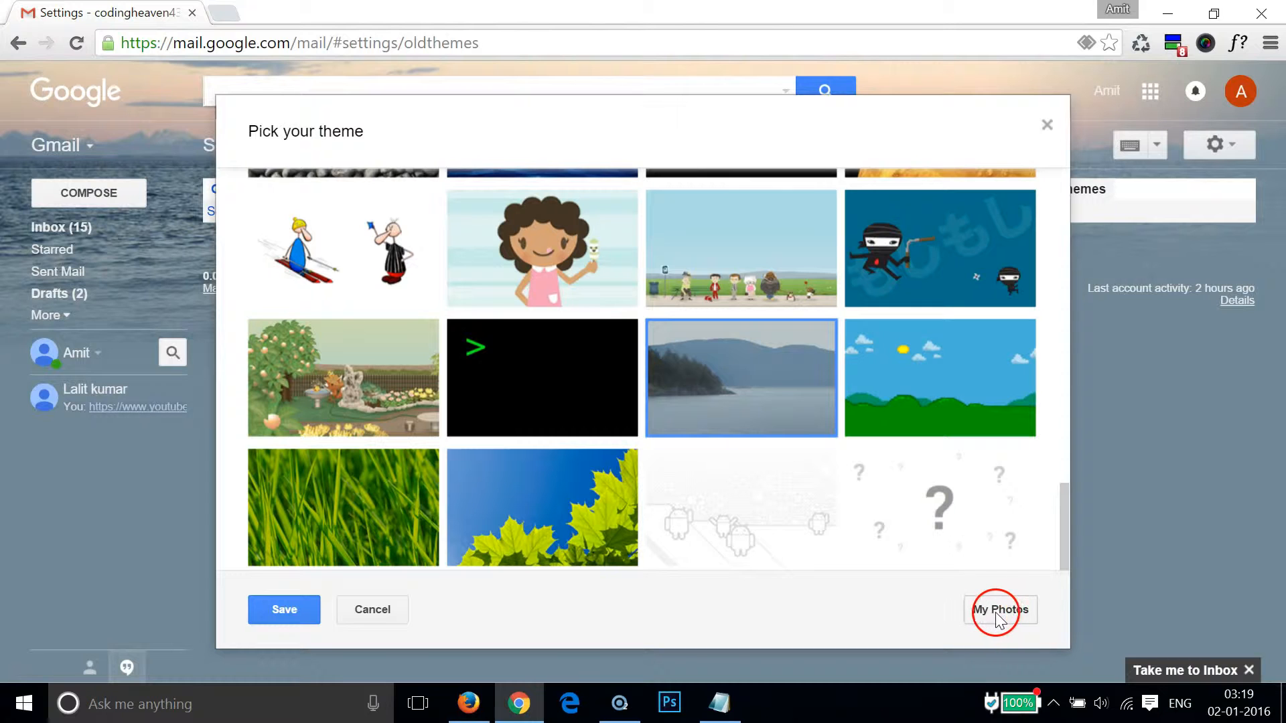
- From My Photos, choose to upload a photo and browse the computer for it
left_click(999, 610)
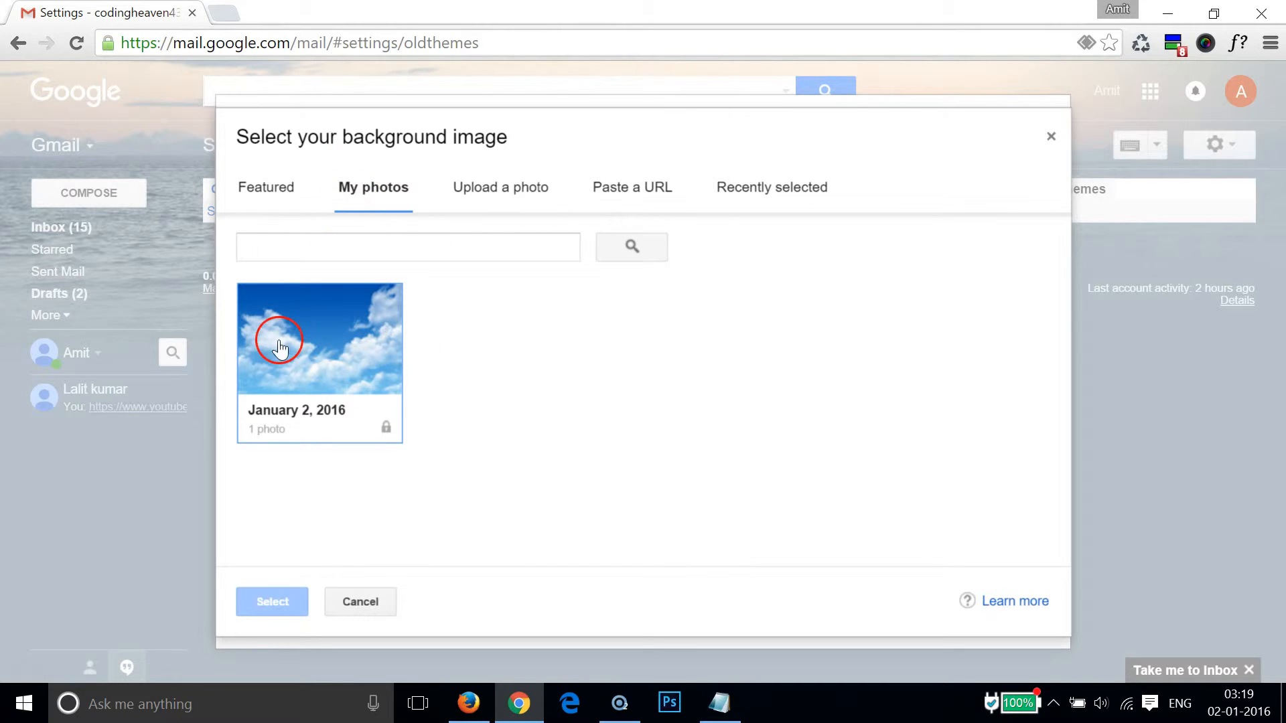
mouse_move(500, 224)
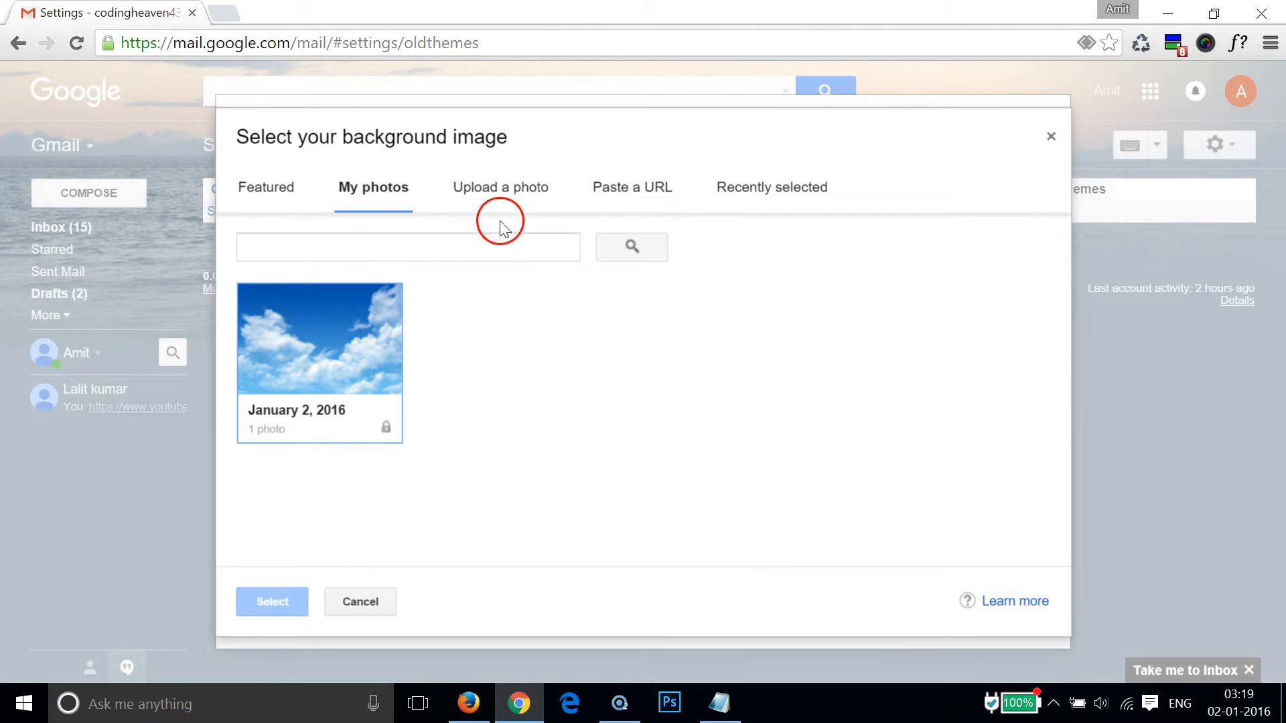
left_click(498, 188)
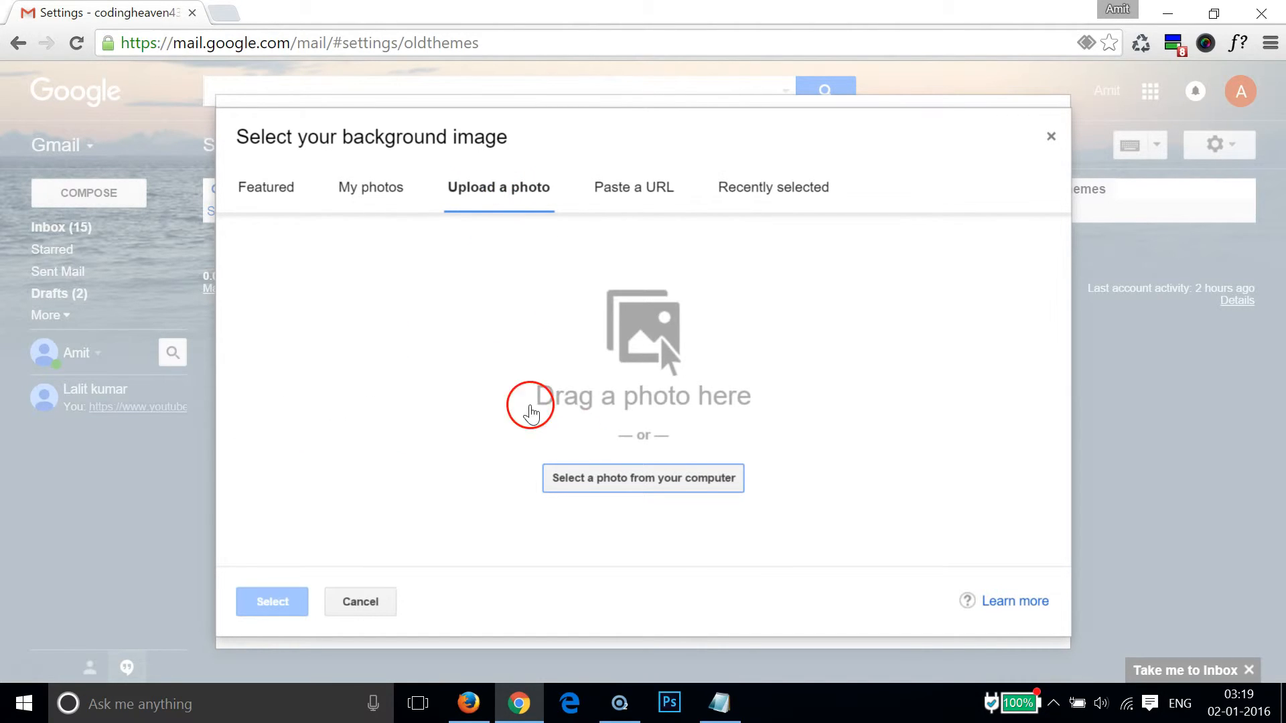
left_click(627, 187)
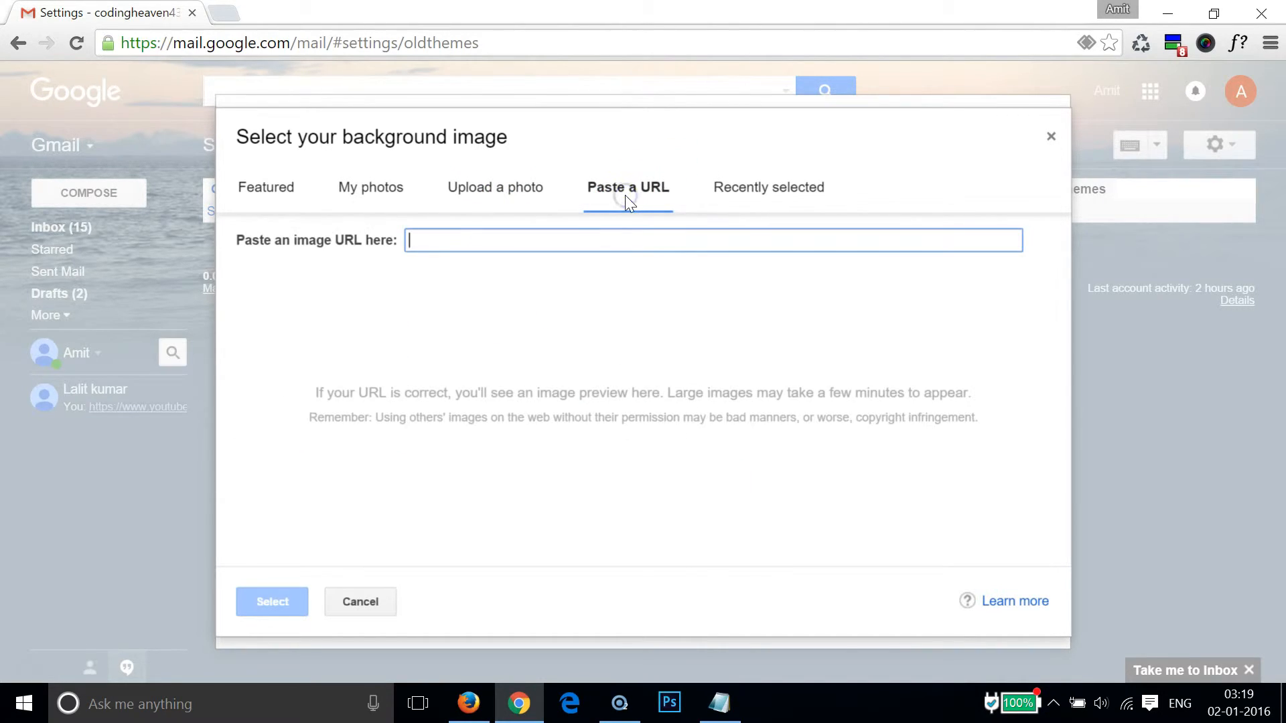
left_click(494, 188)
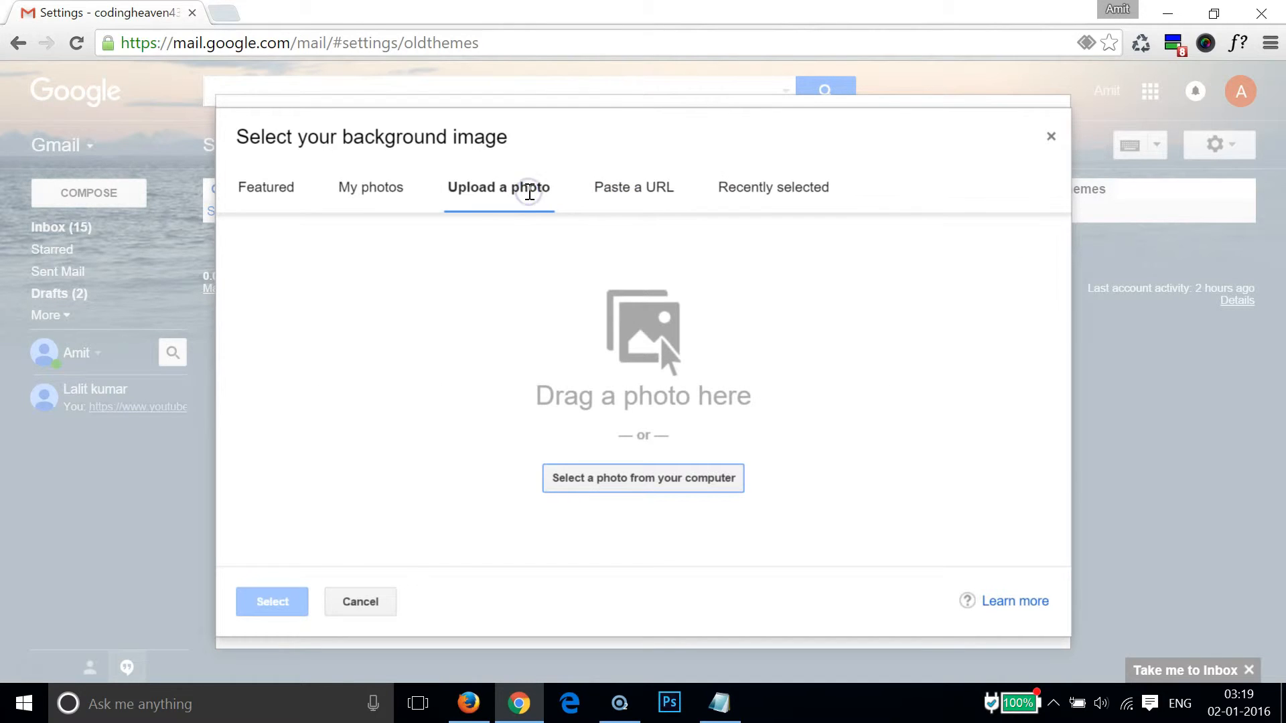
left_click(642, 478)
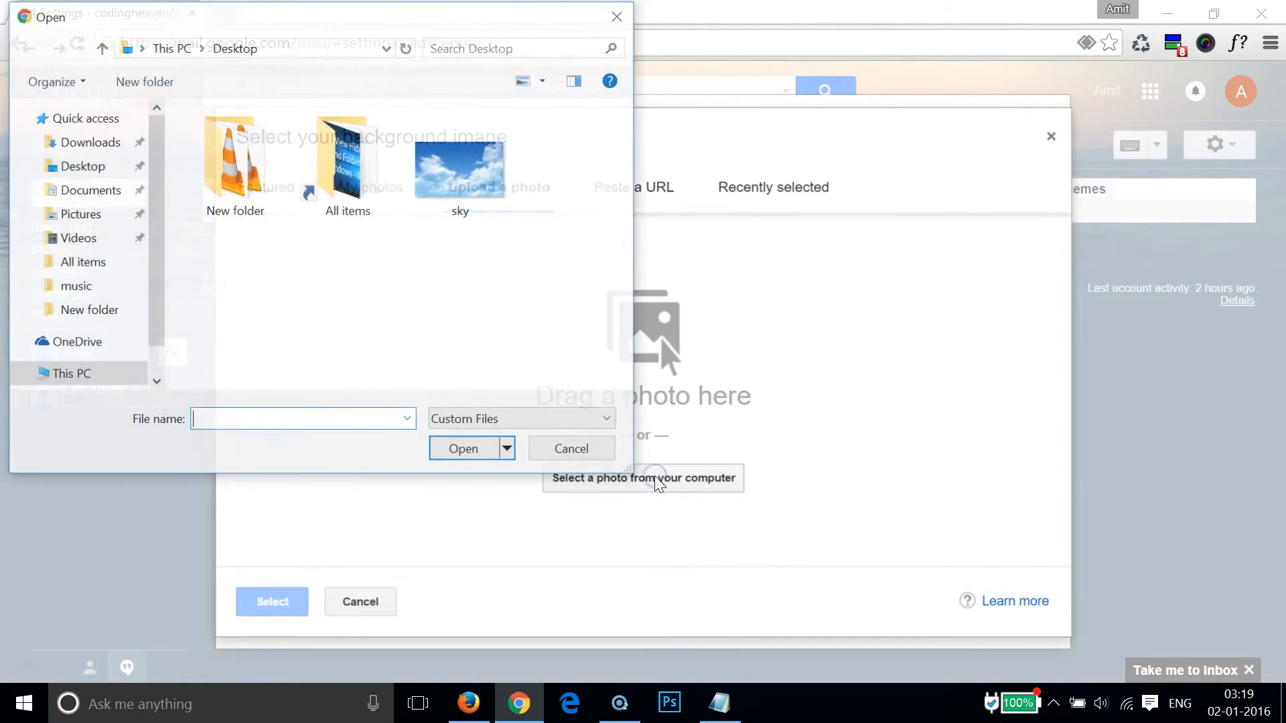
- Upload the sky image from the Desktop so it previews as the inbox background
left_click(461, 162)
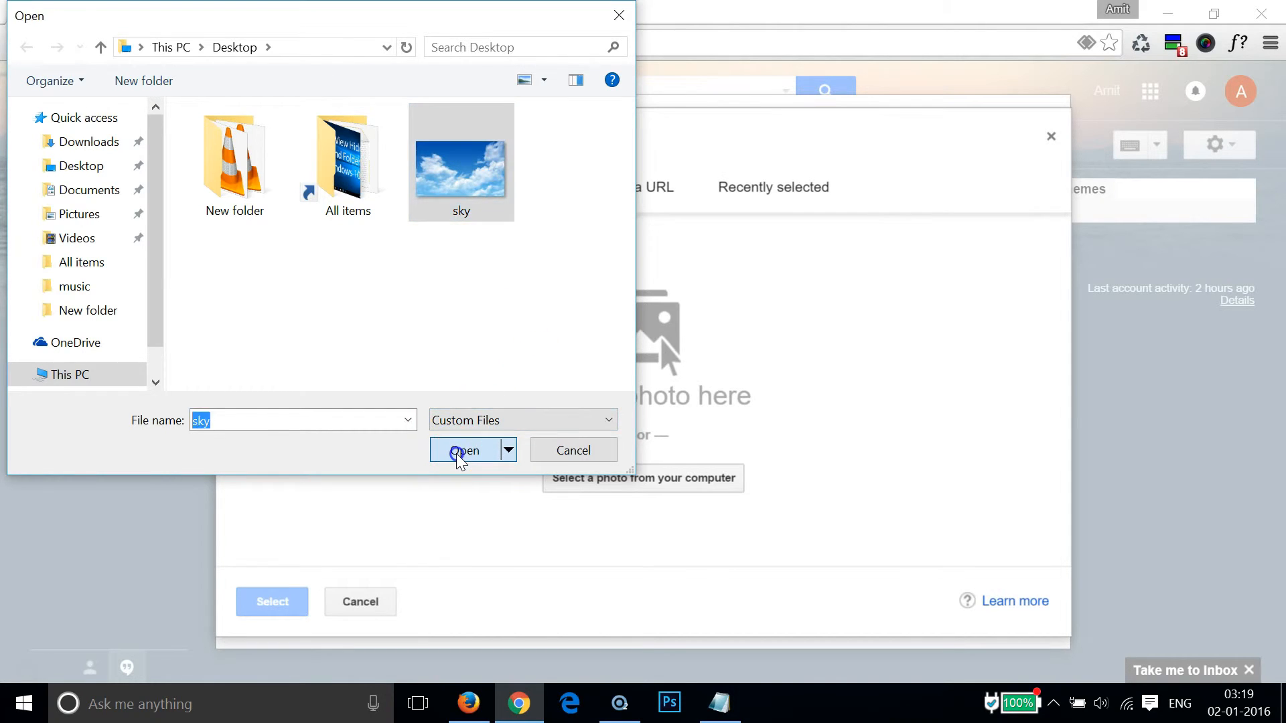
left_click(464, 450)
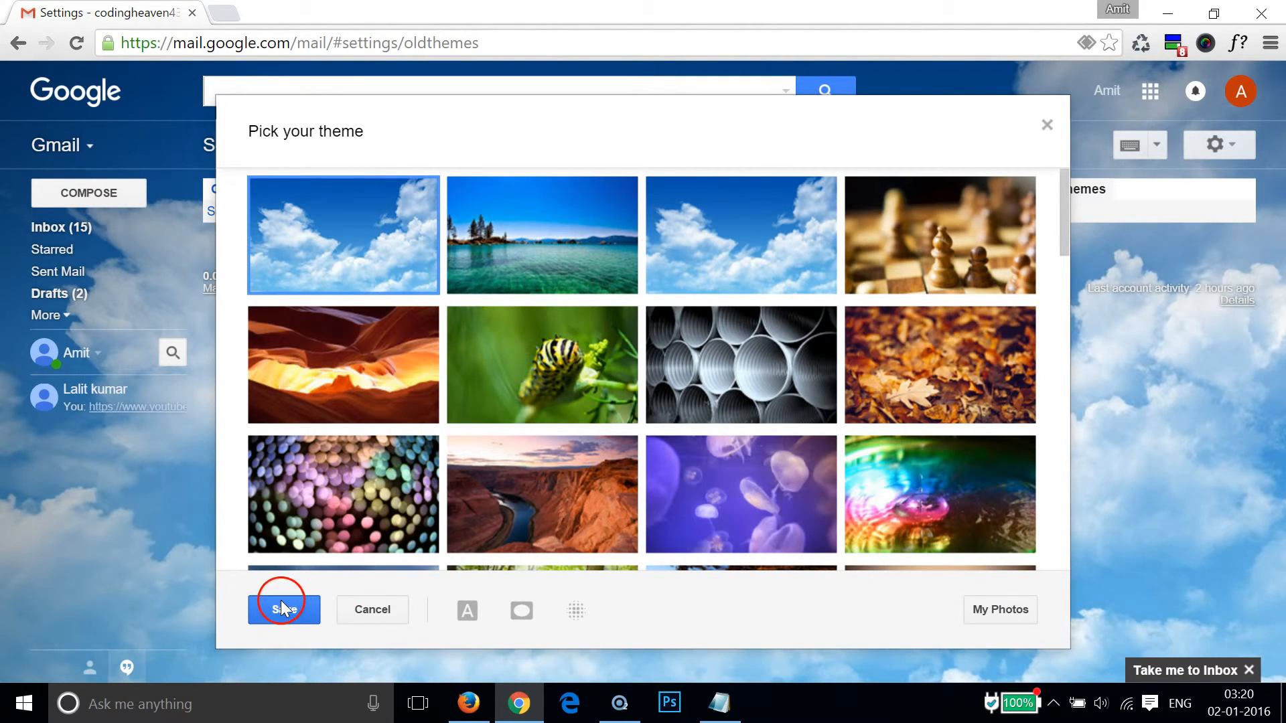
- Save the sky photo as the Gmail theme and switch back to the Notepad title card
left_click(282, 610)
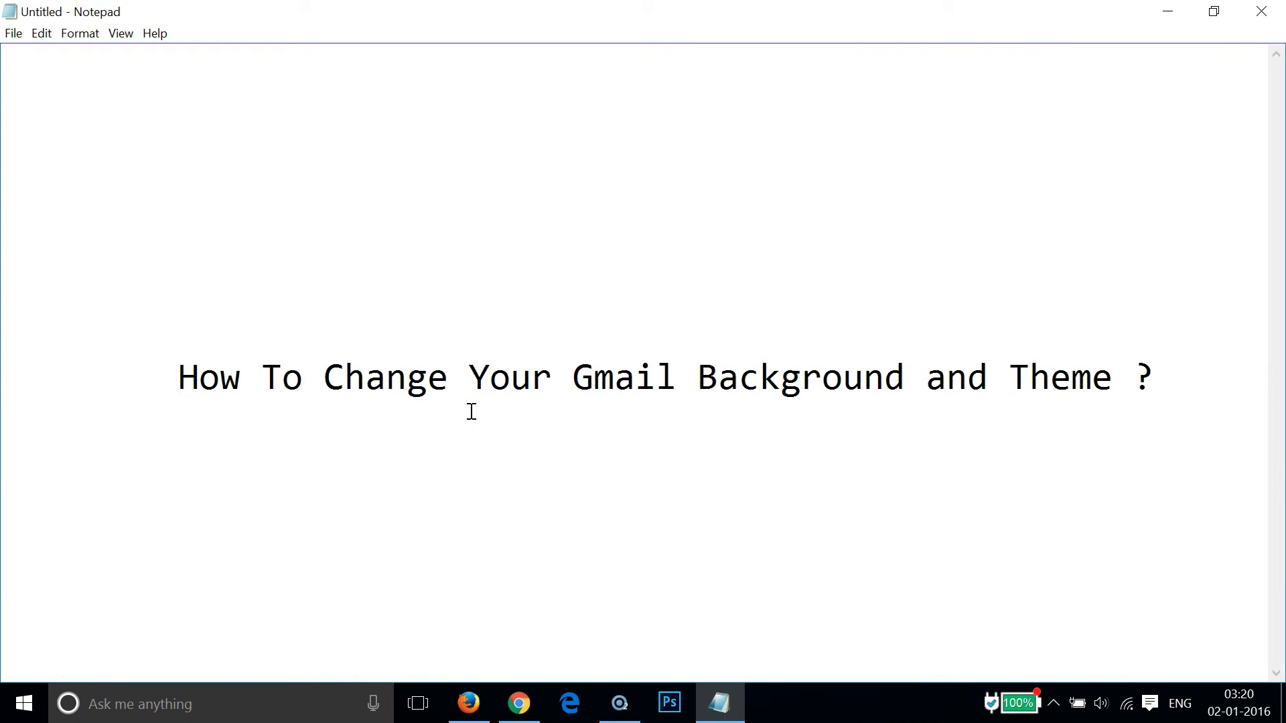
left_click(648, 410)
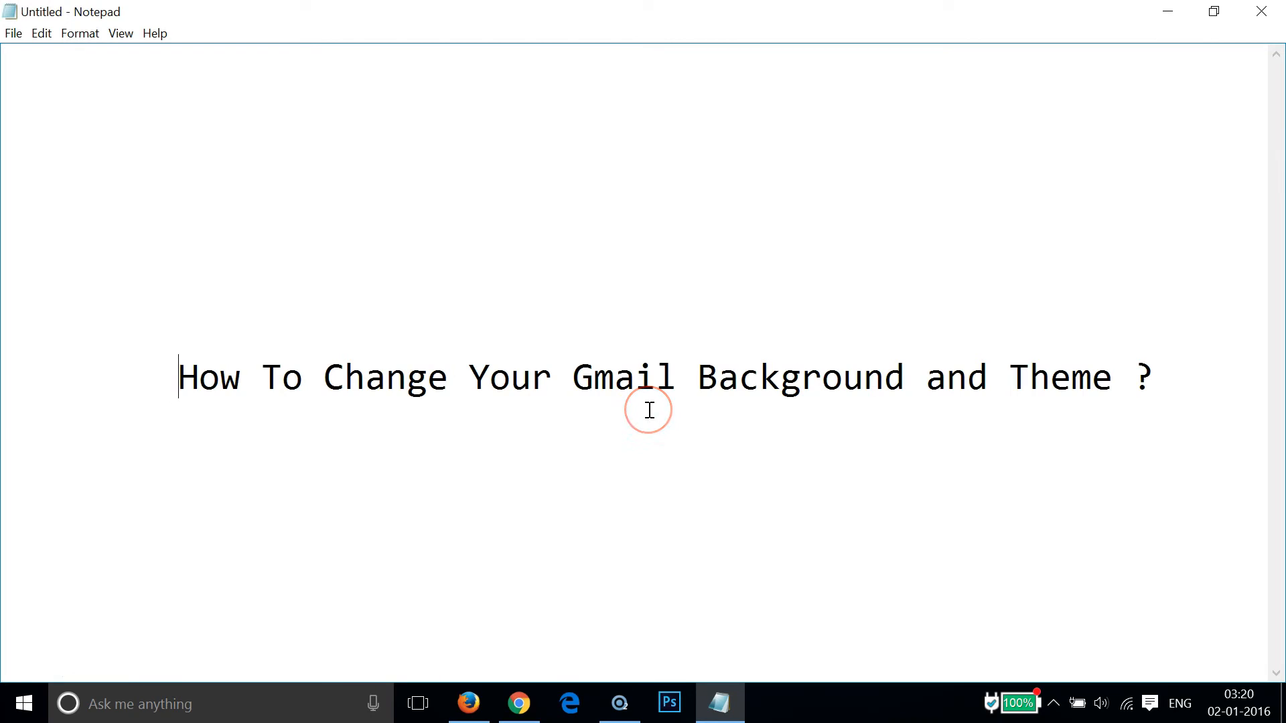